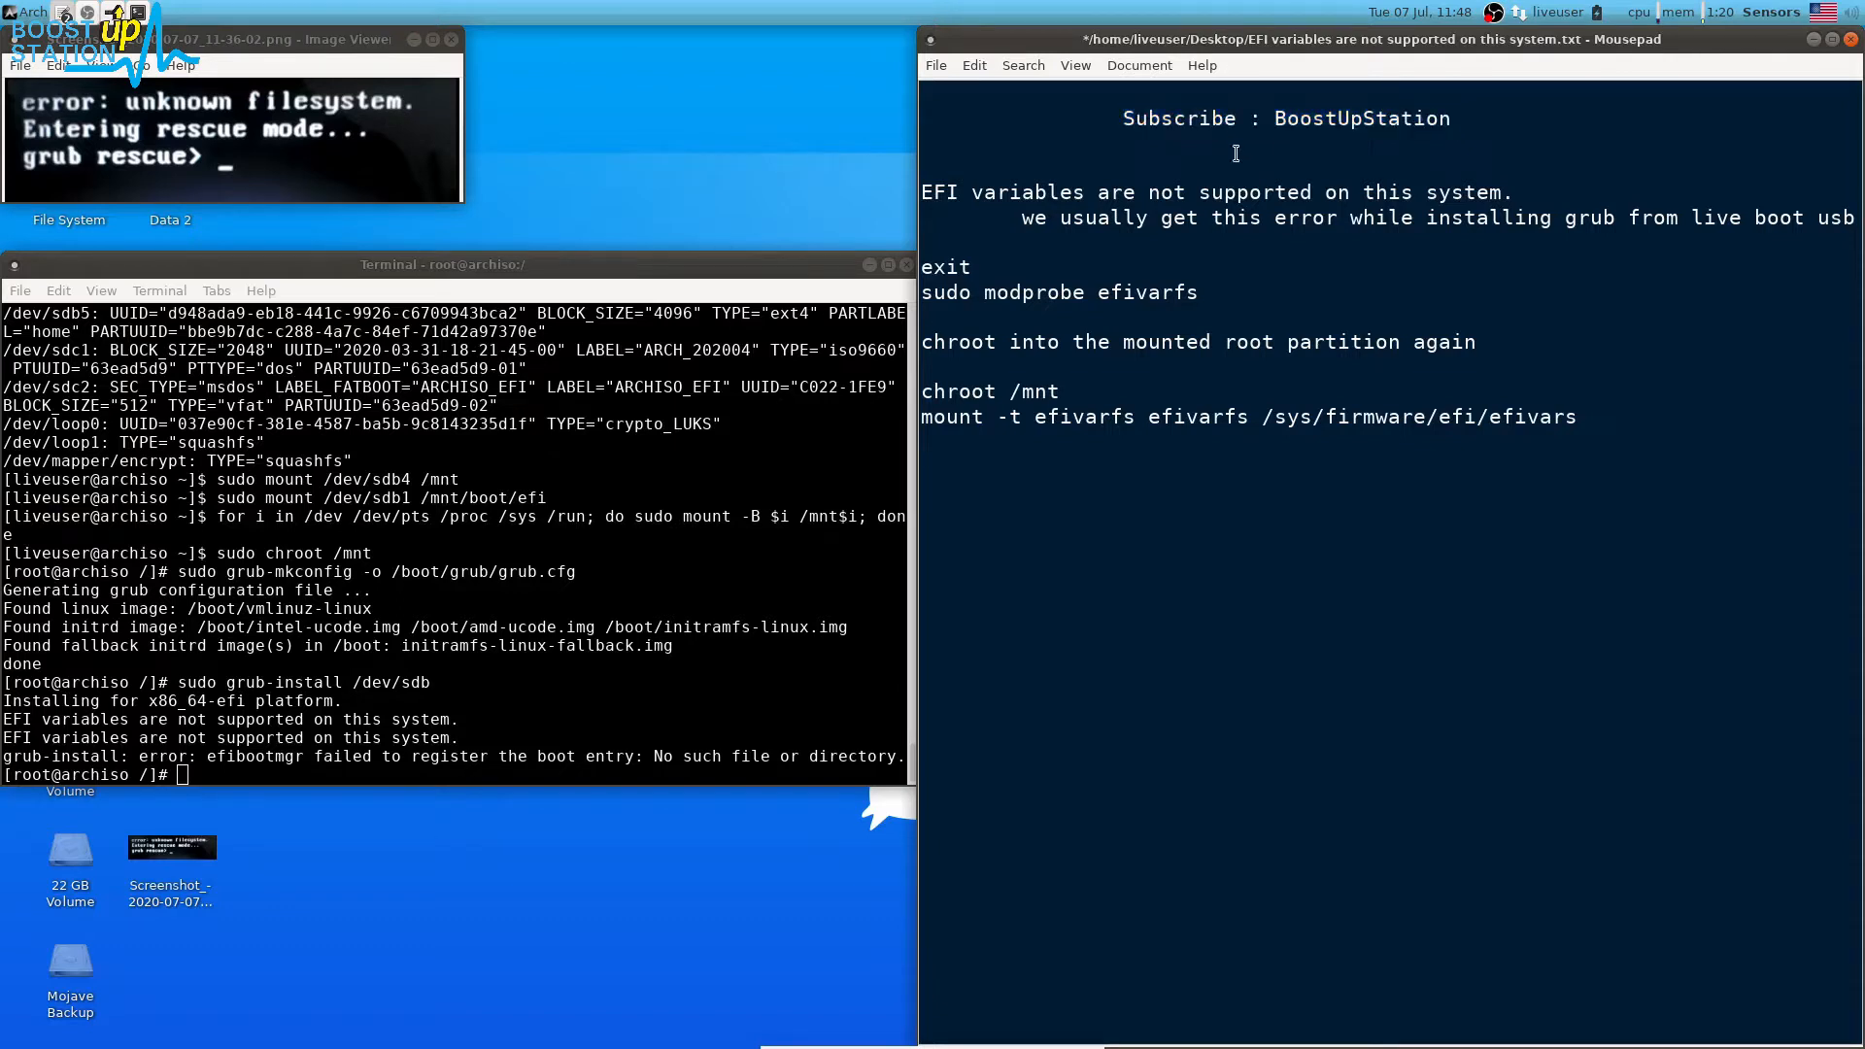
Note the EFI variables error and exit the chroot back to the live system
{"action": "double_click", "coordinate": [1009, 192]}
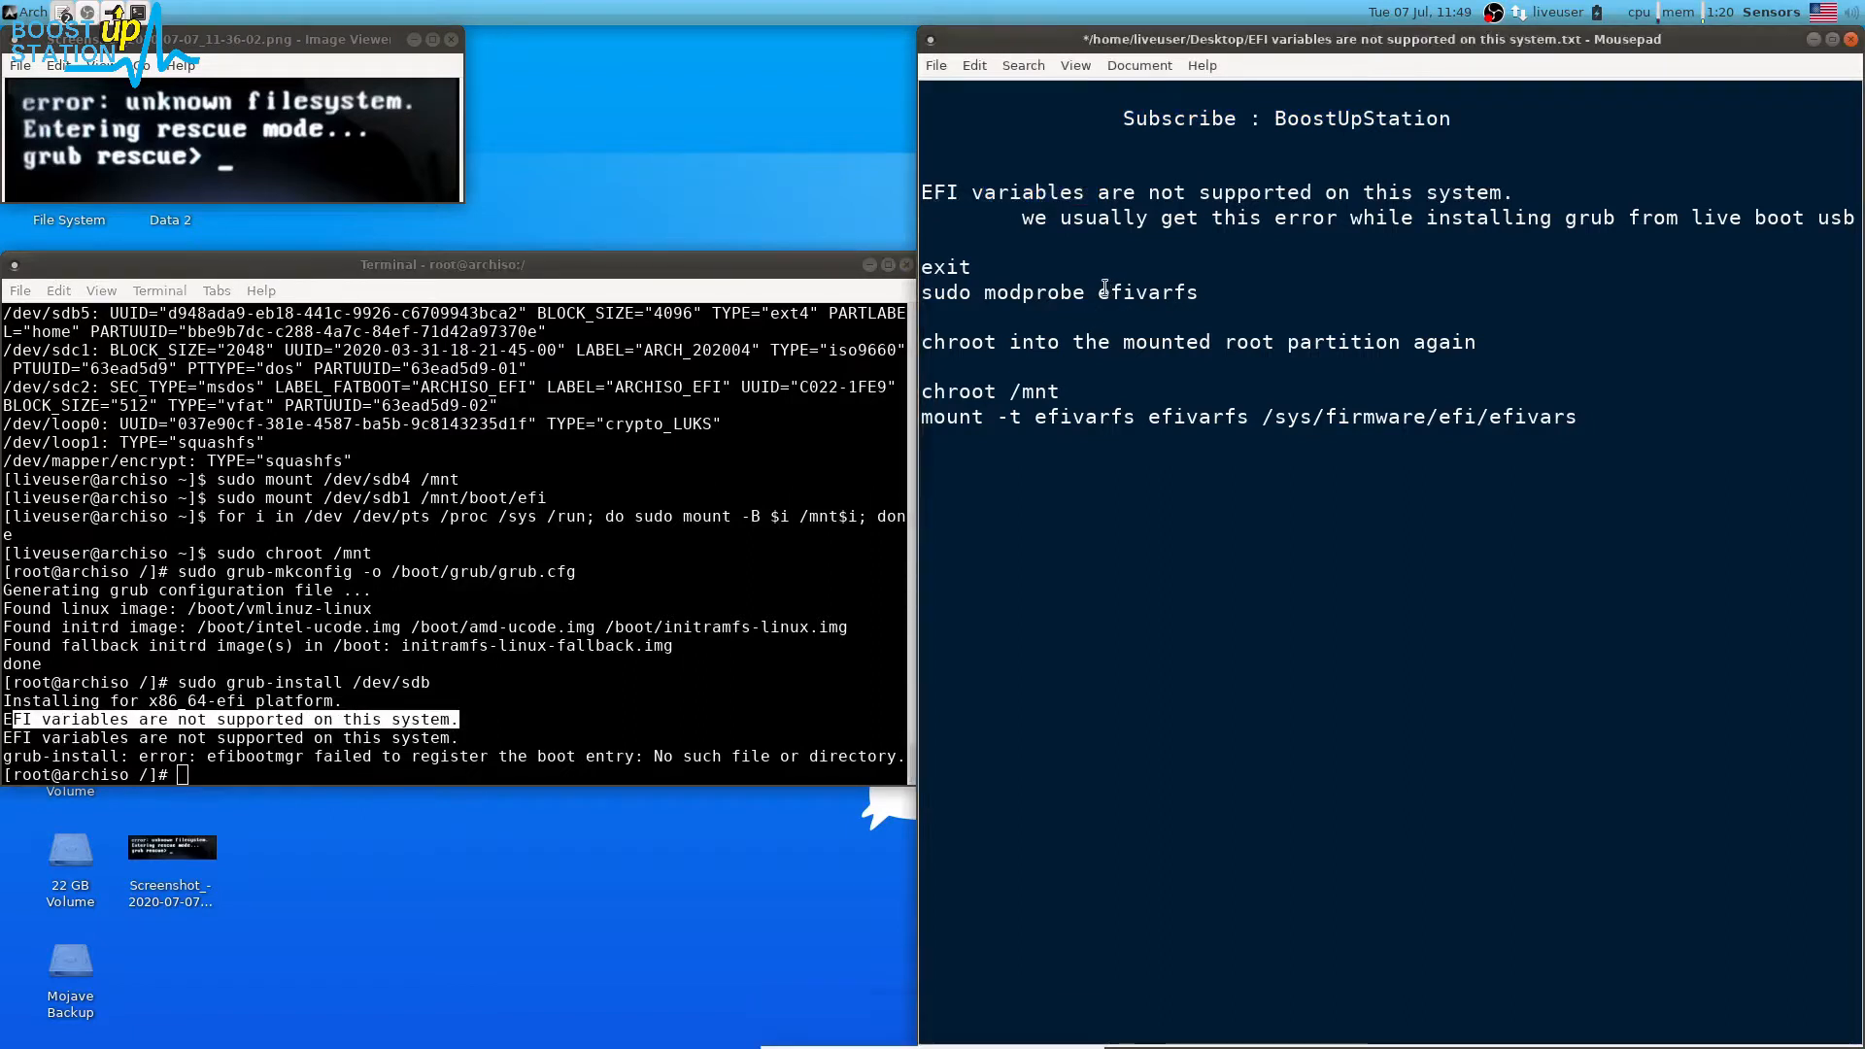
{"action": "left_click_drag", "start_coordinate": [1024, 218], "coordinate": [1581, 218]}
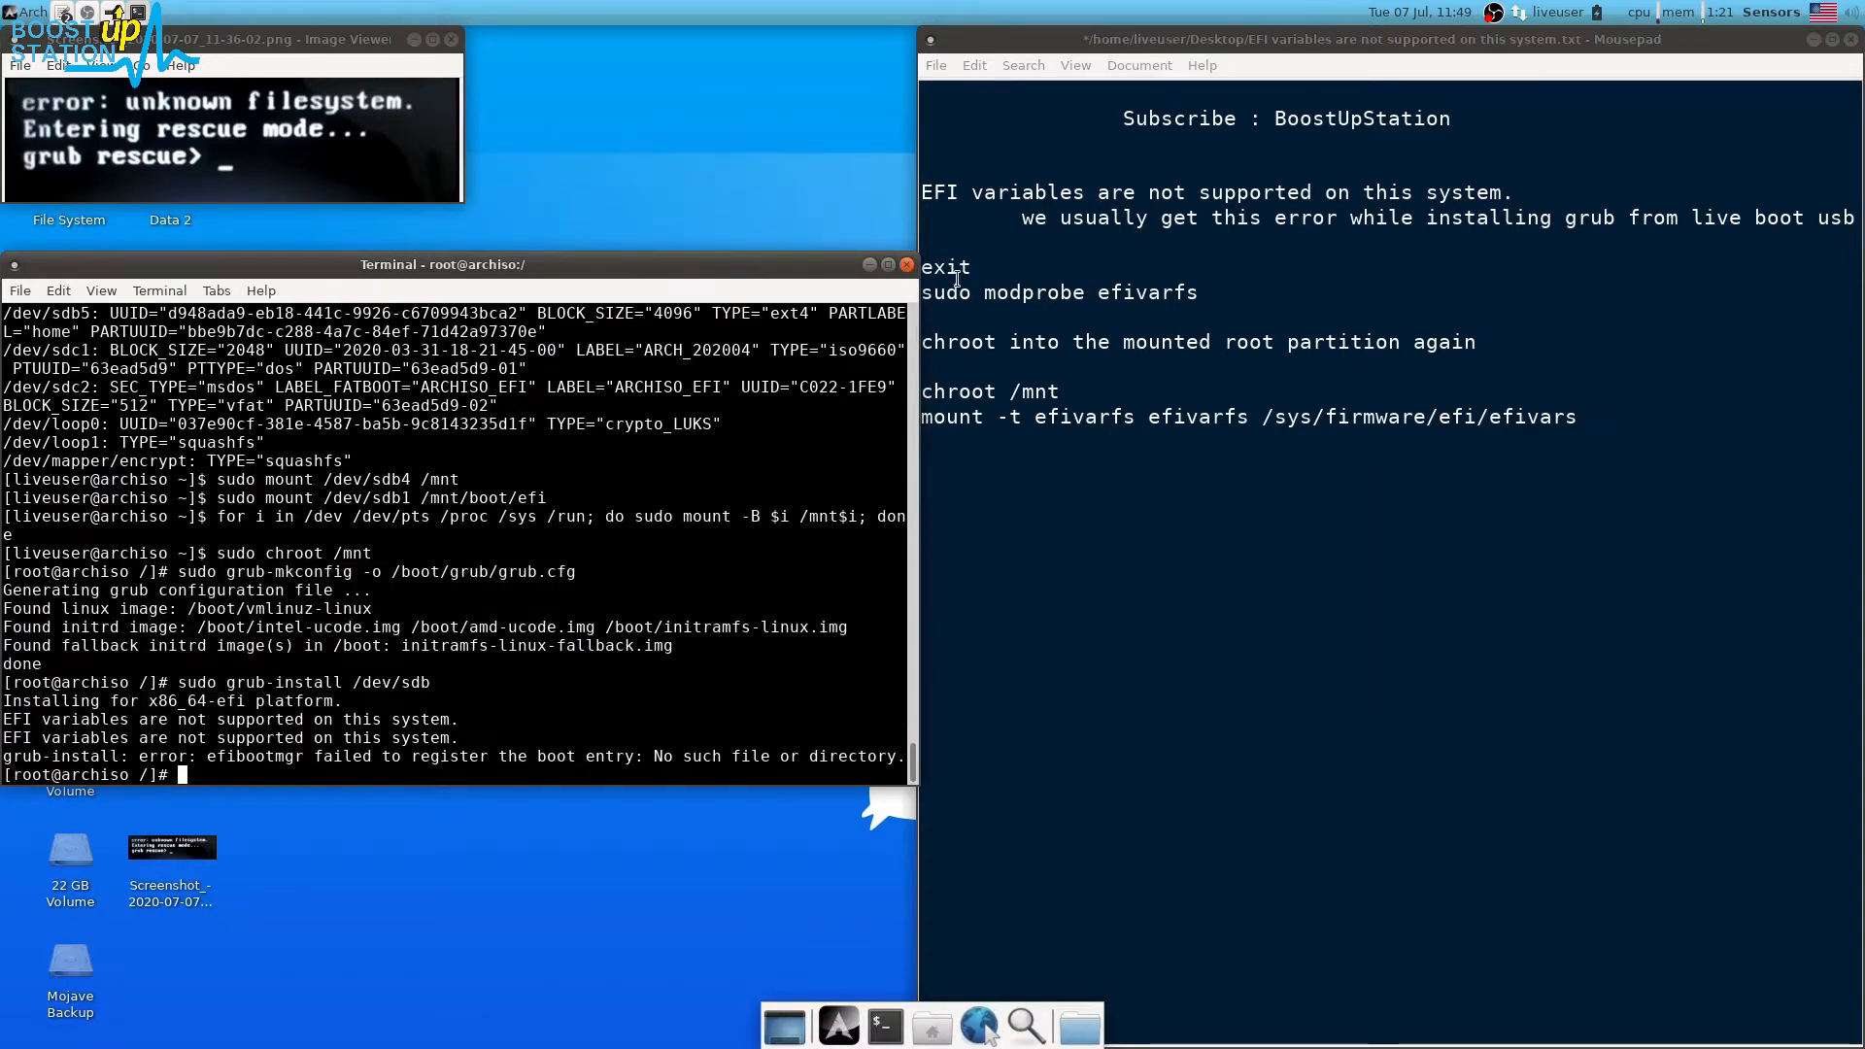
{"action": "type", "text": "exit"}
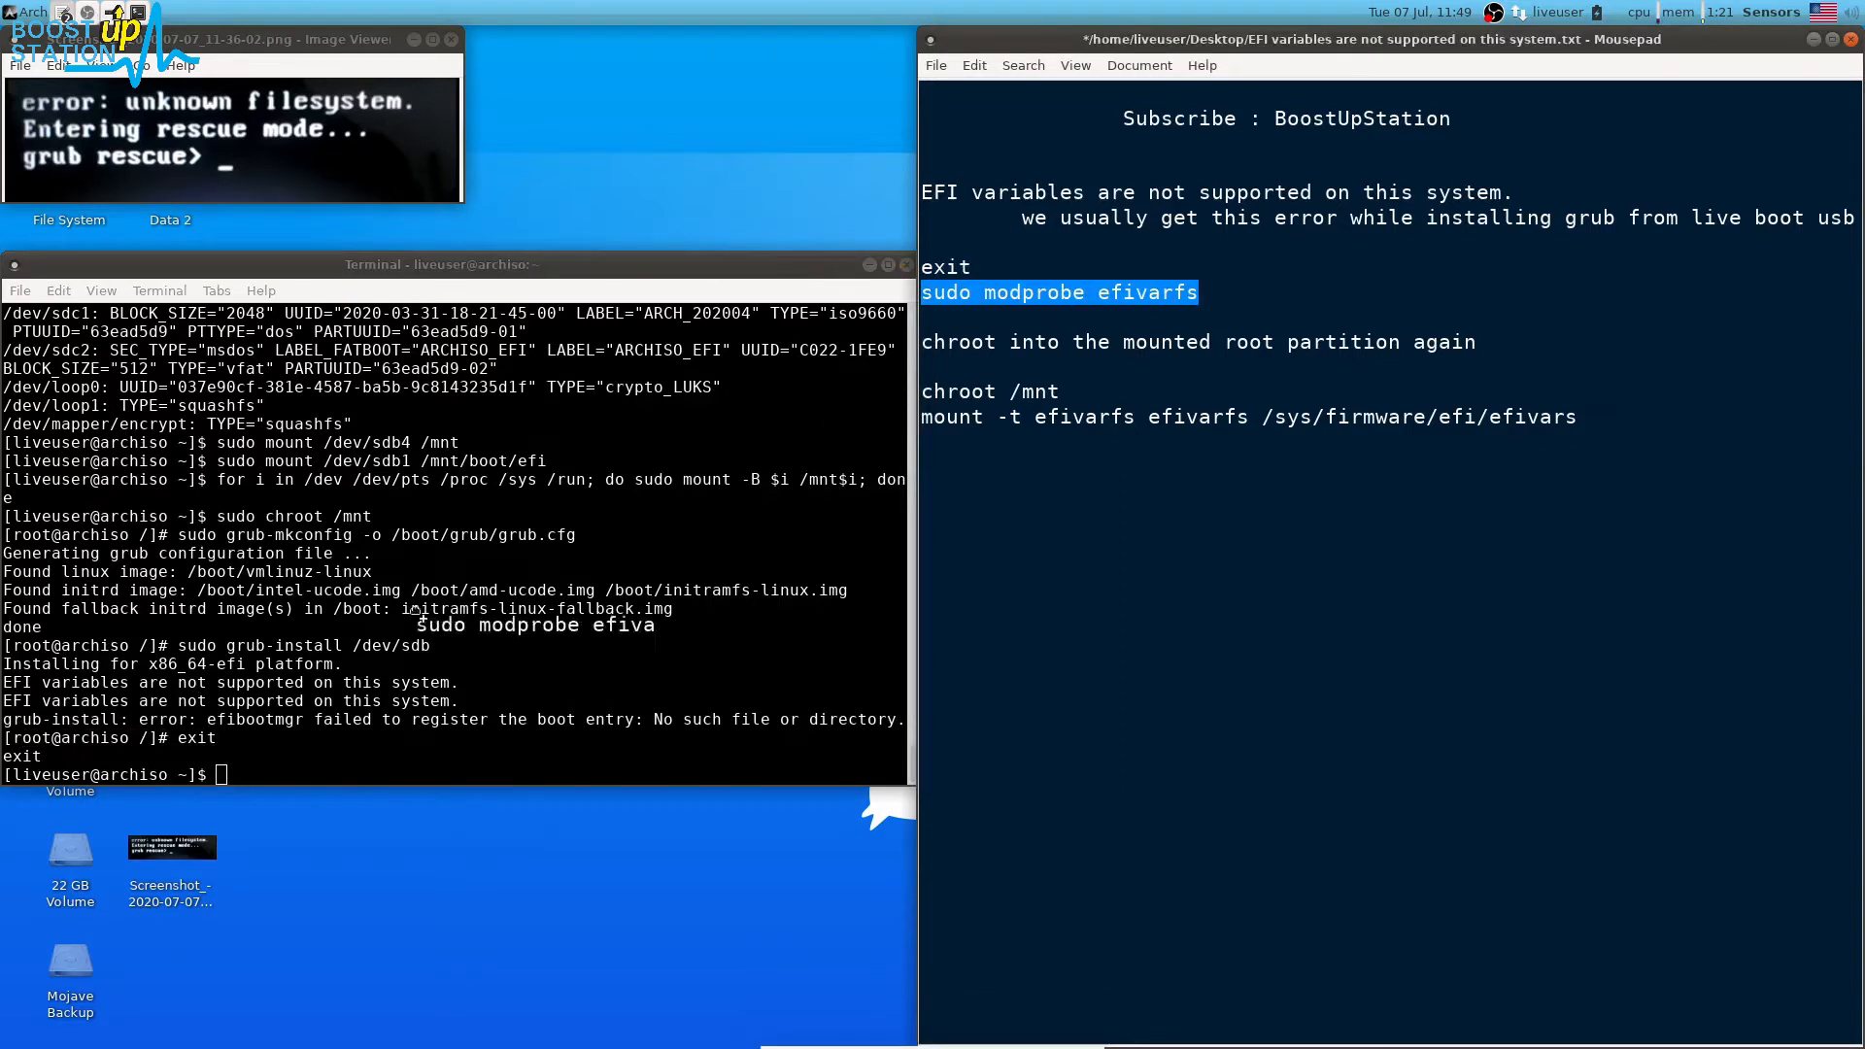
Load the efivarfs kernel module on the live system with sudo modprobe efivarfs
{"action": "type", "text": "sudo modprobe efivarfs"}
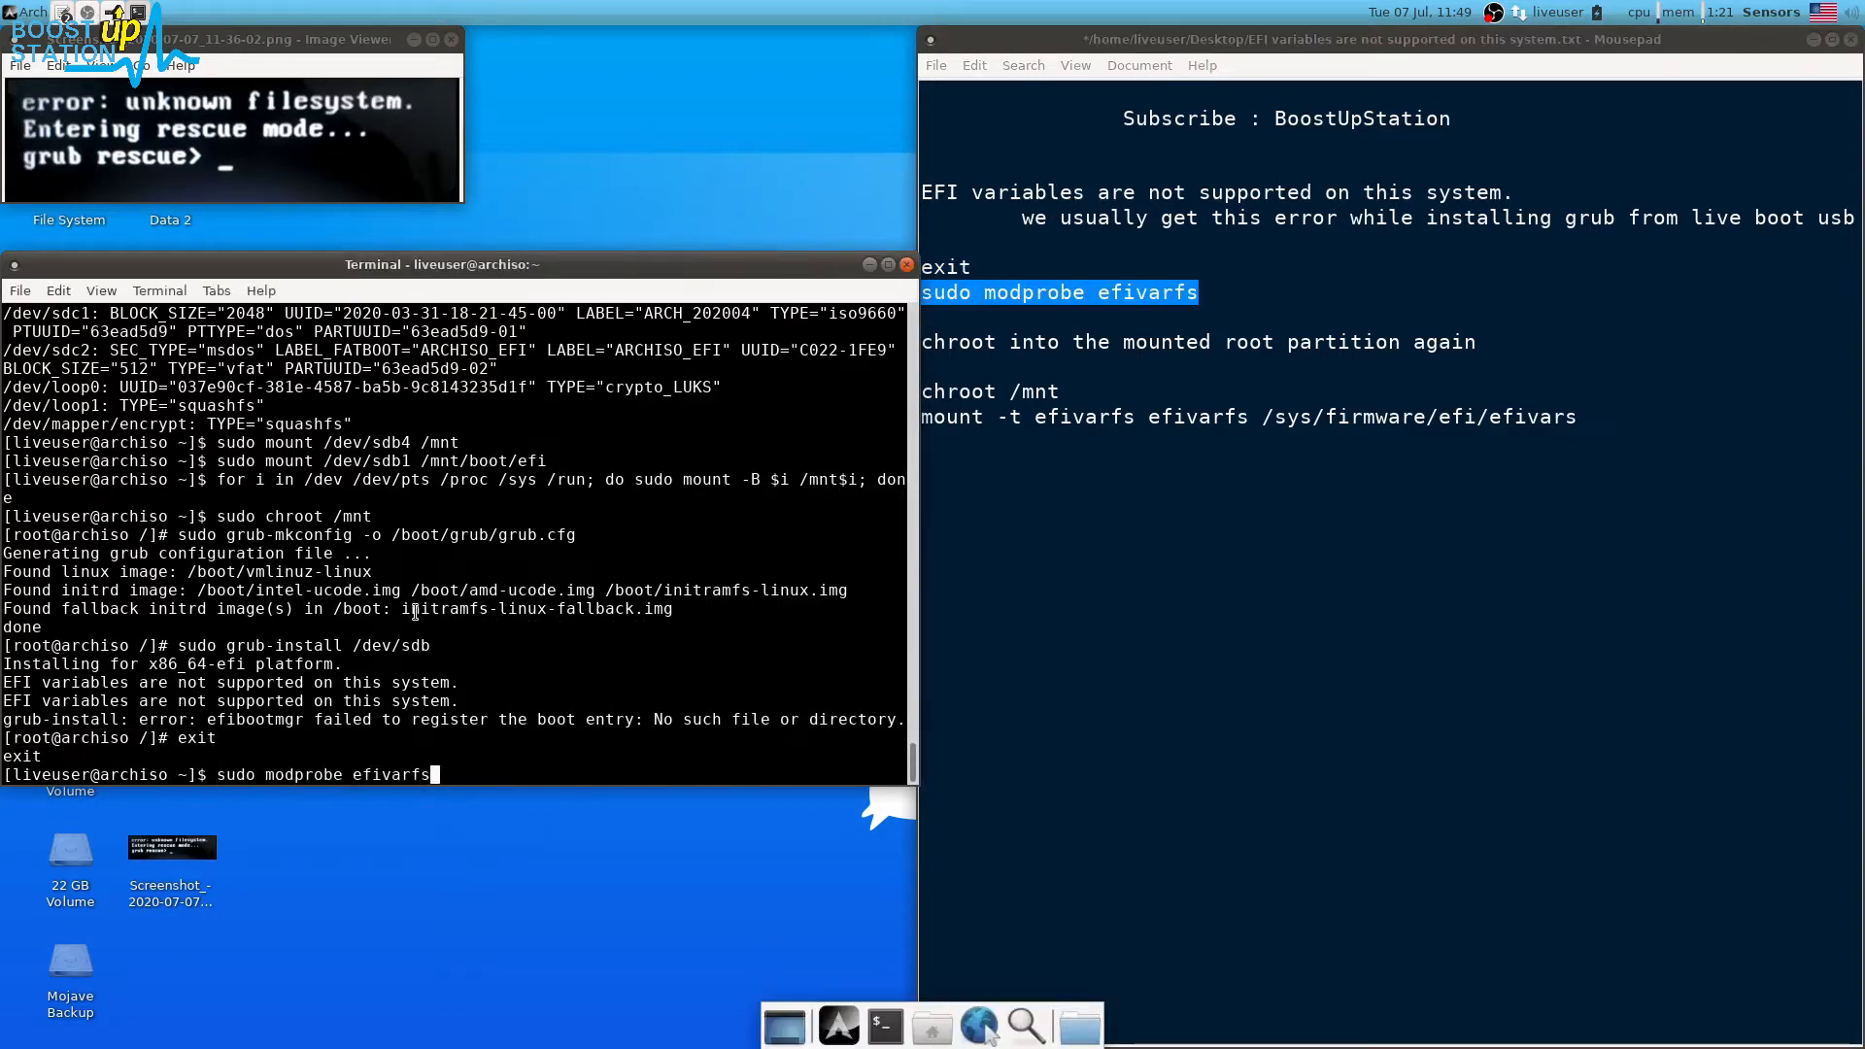
{"action": "key", "text": "Return"}
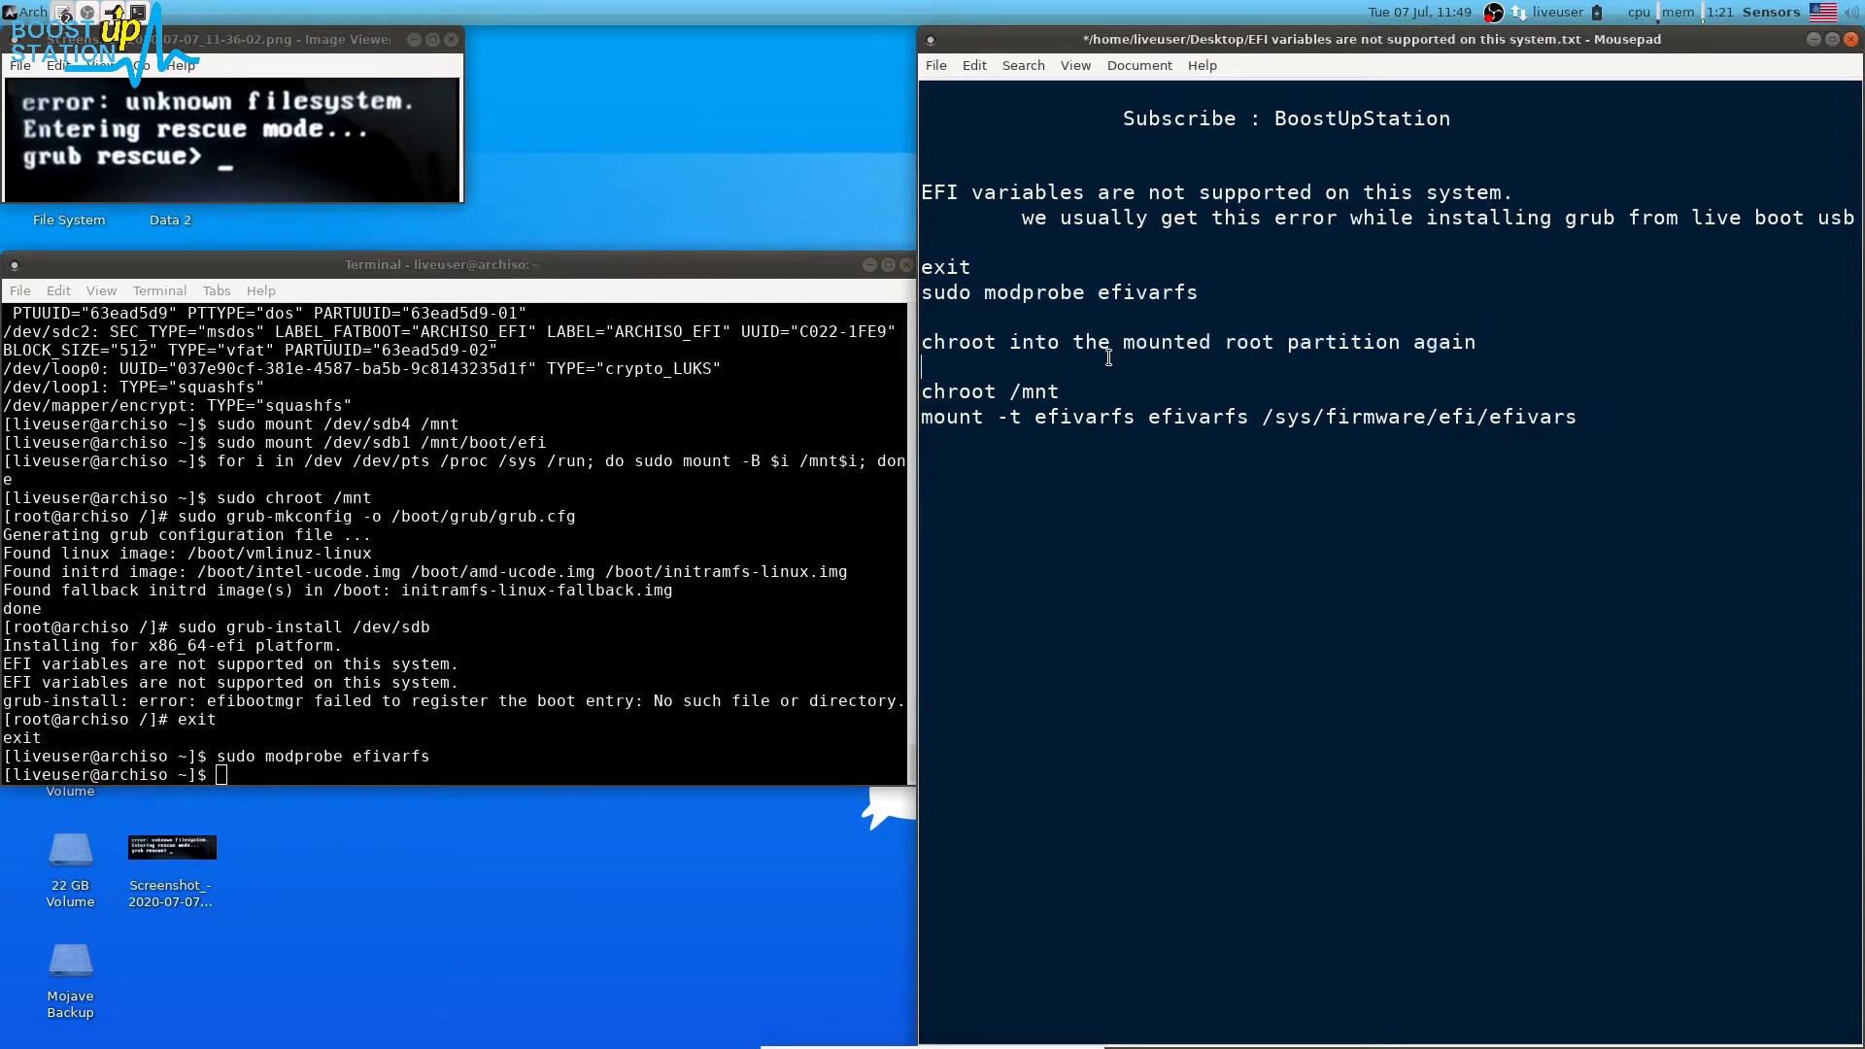
{"action": "double_click", "coordinate": [1032, 391]}
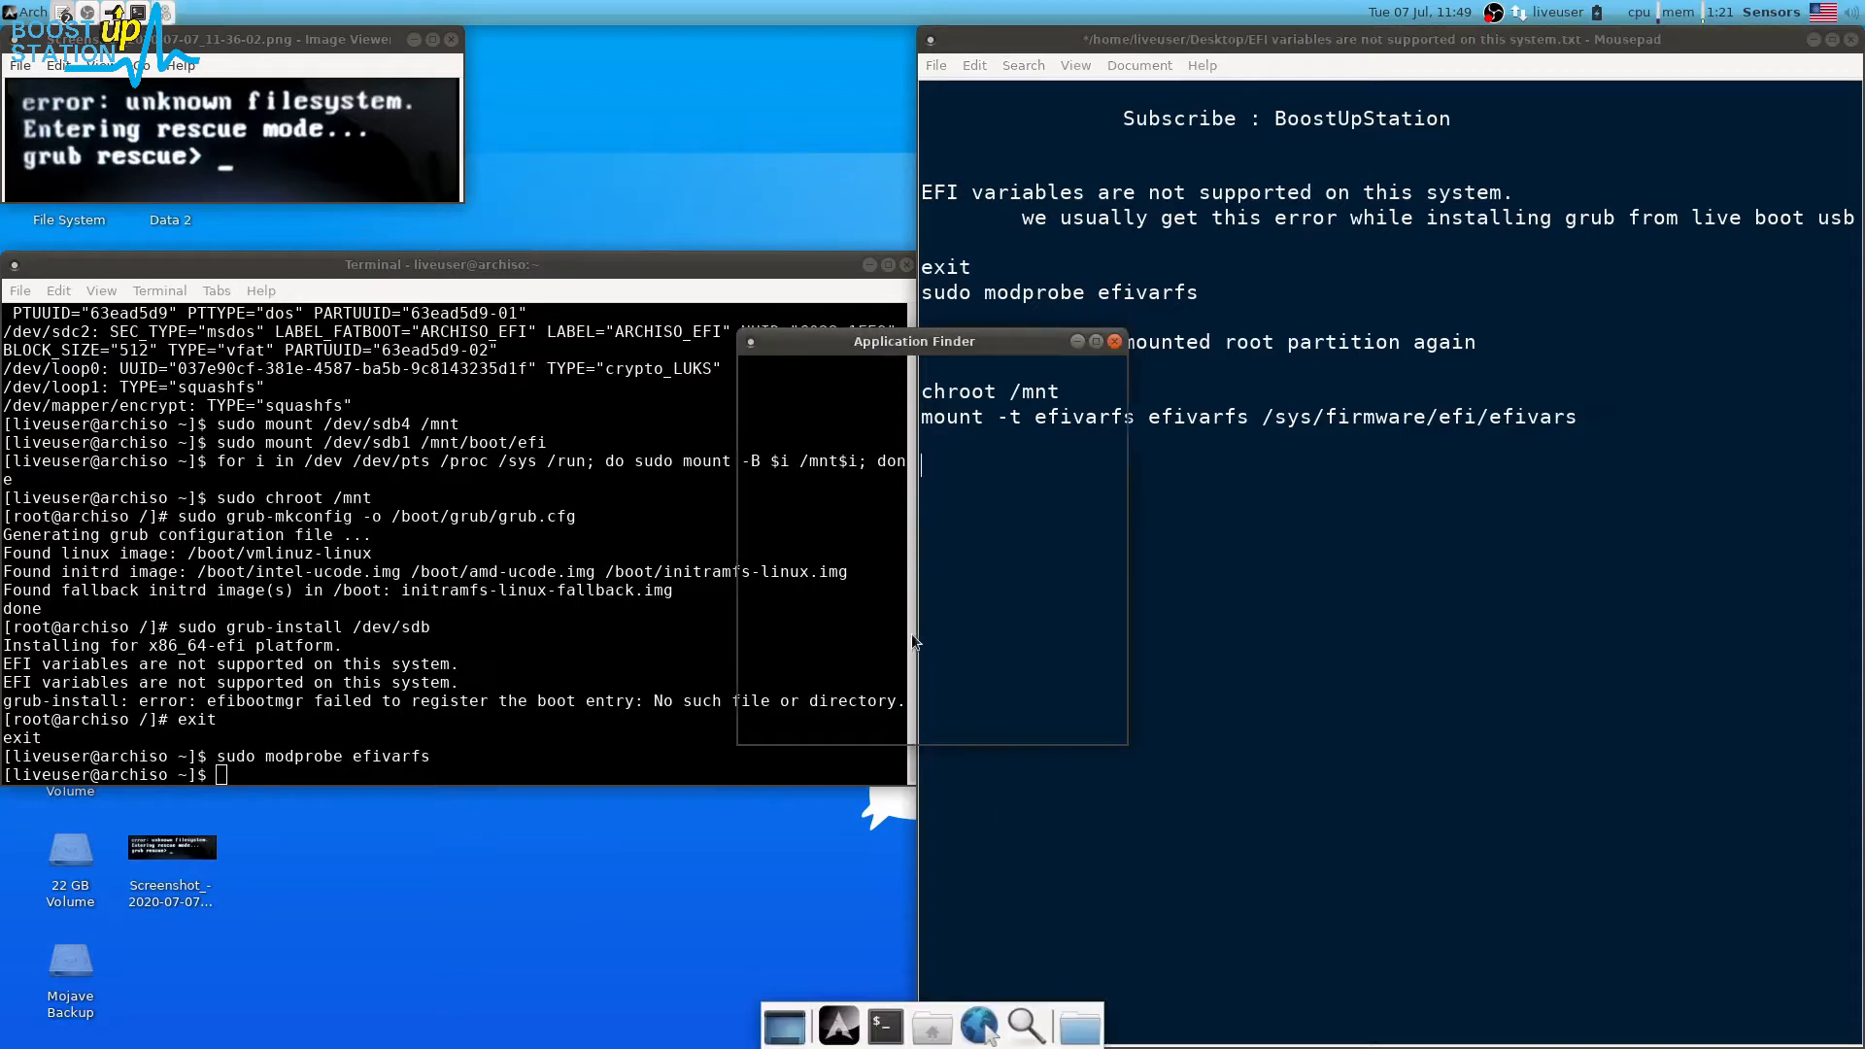
{"action": "type", "text": "gpar"}
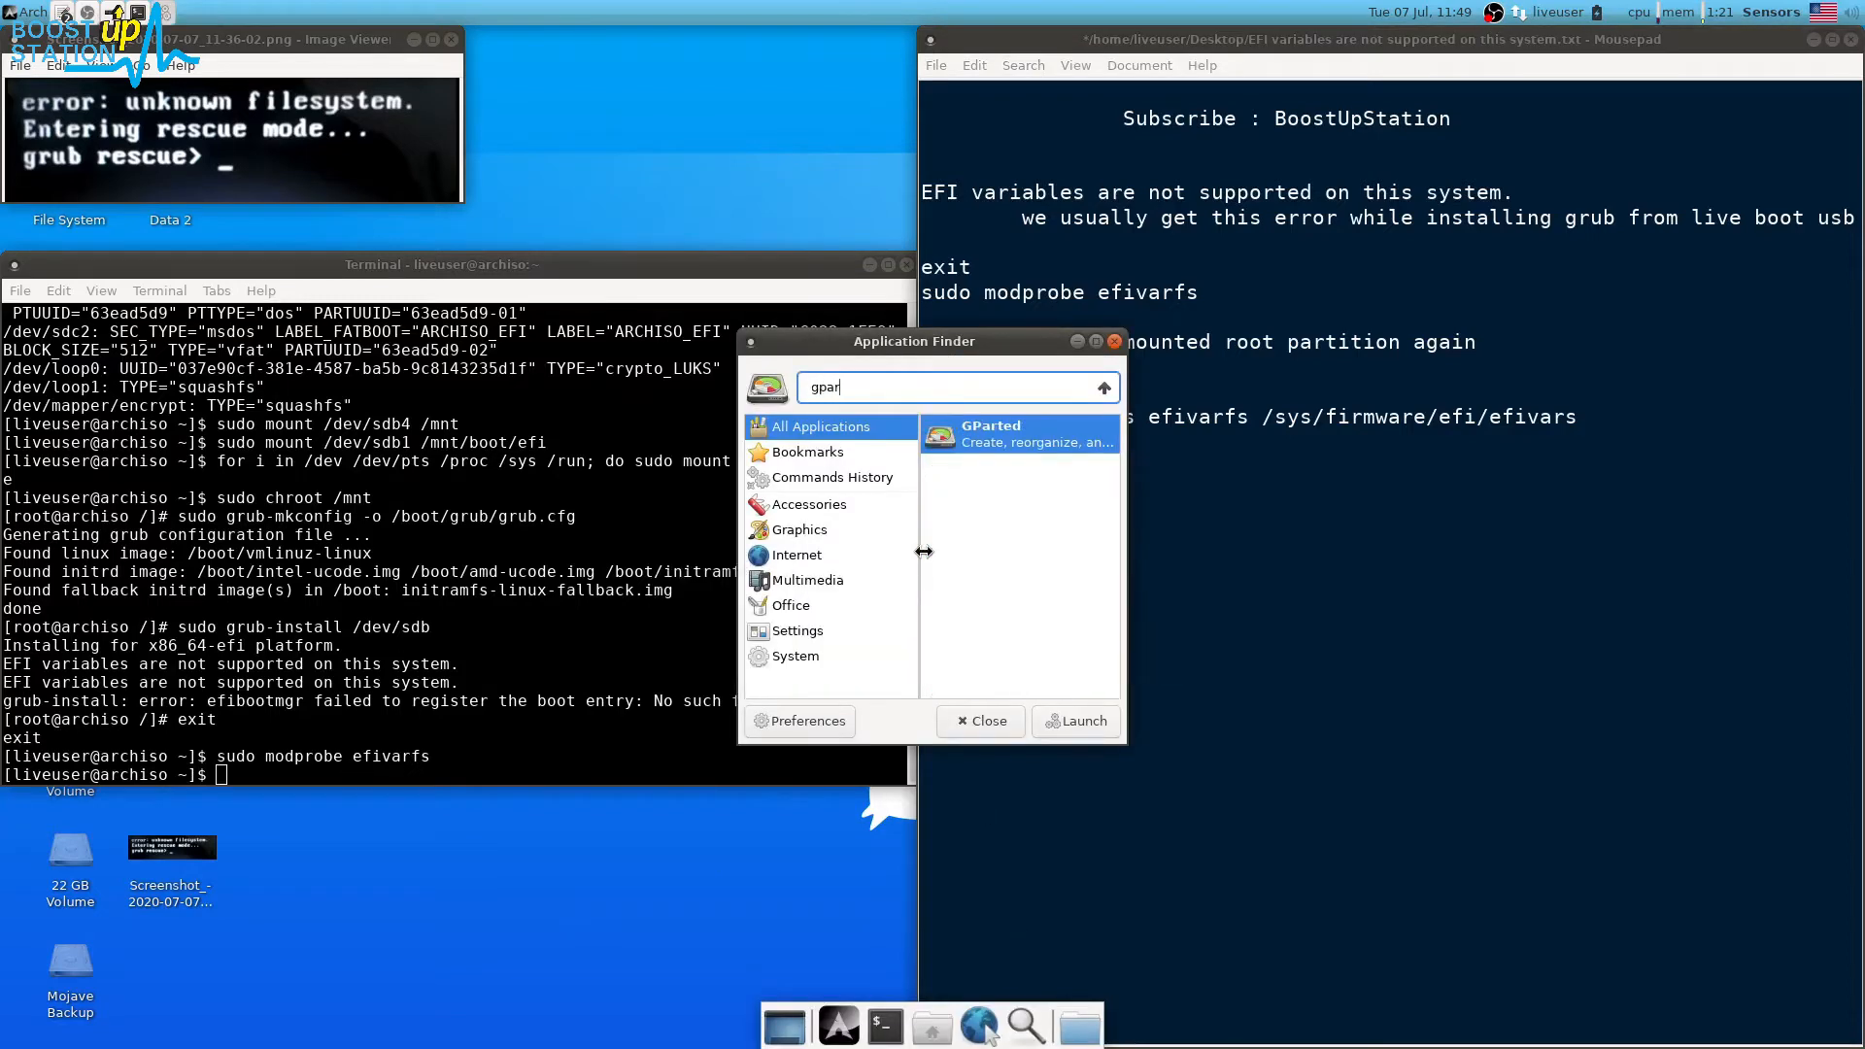
{"action": "left_click", "coordinate": [1082, 719]}
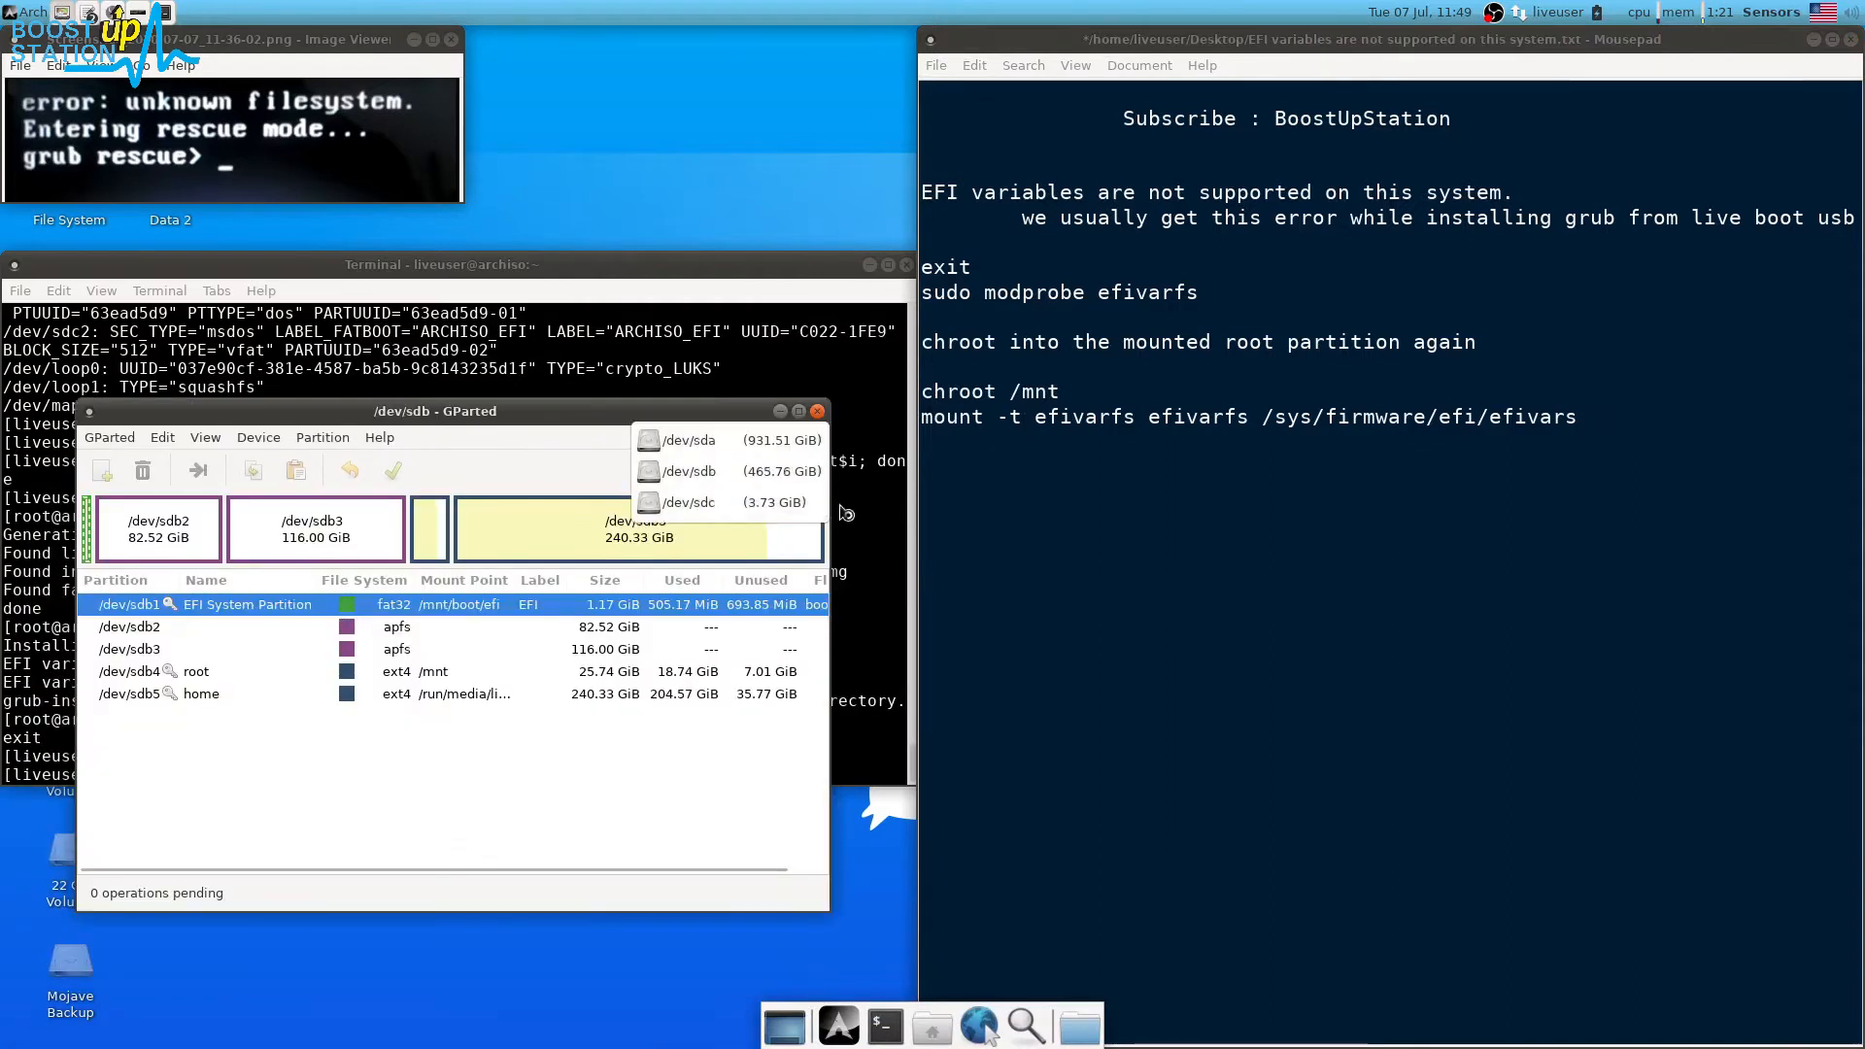
{"action": "left_click", "coordinate": [688, 470]}
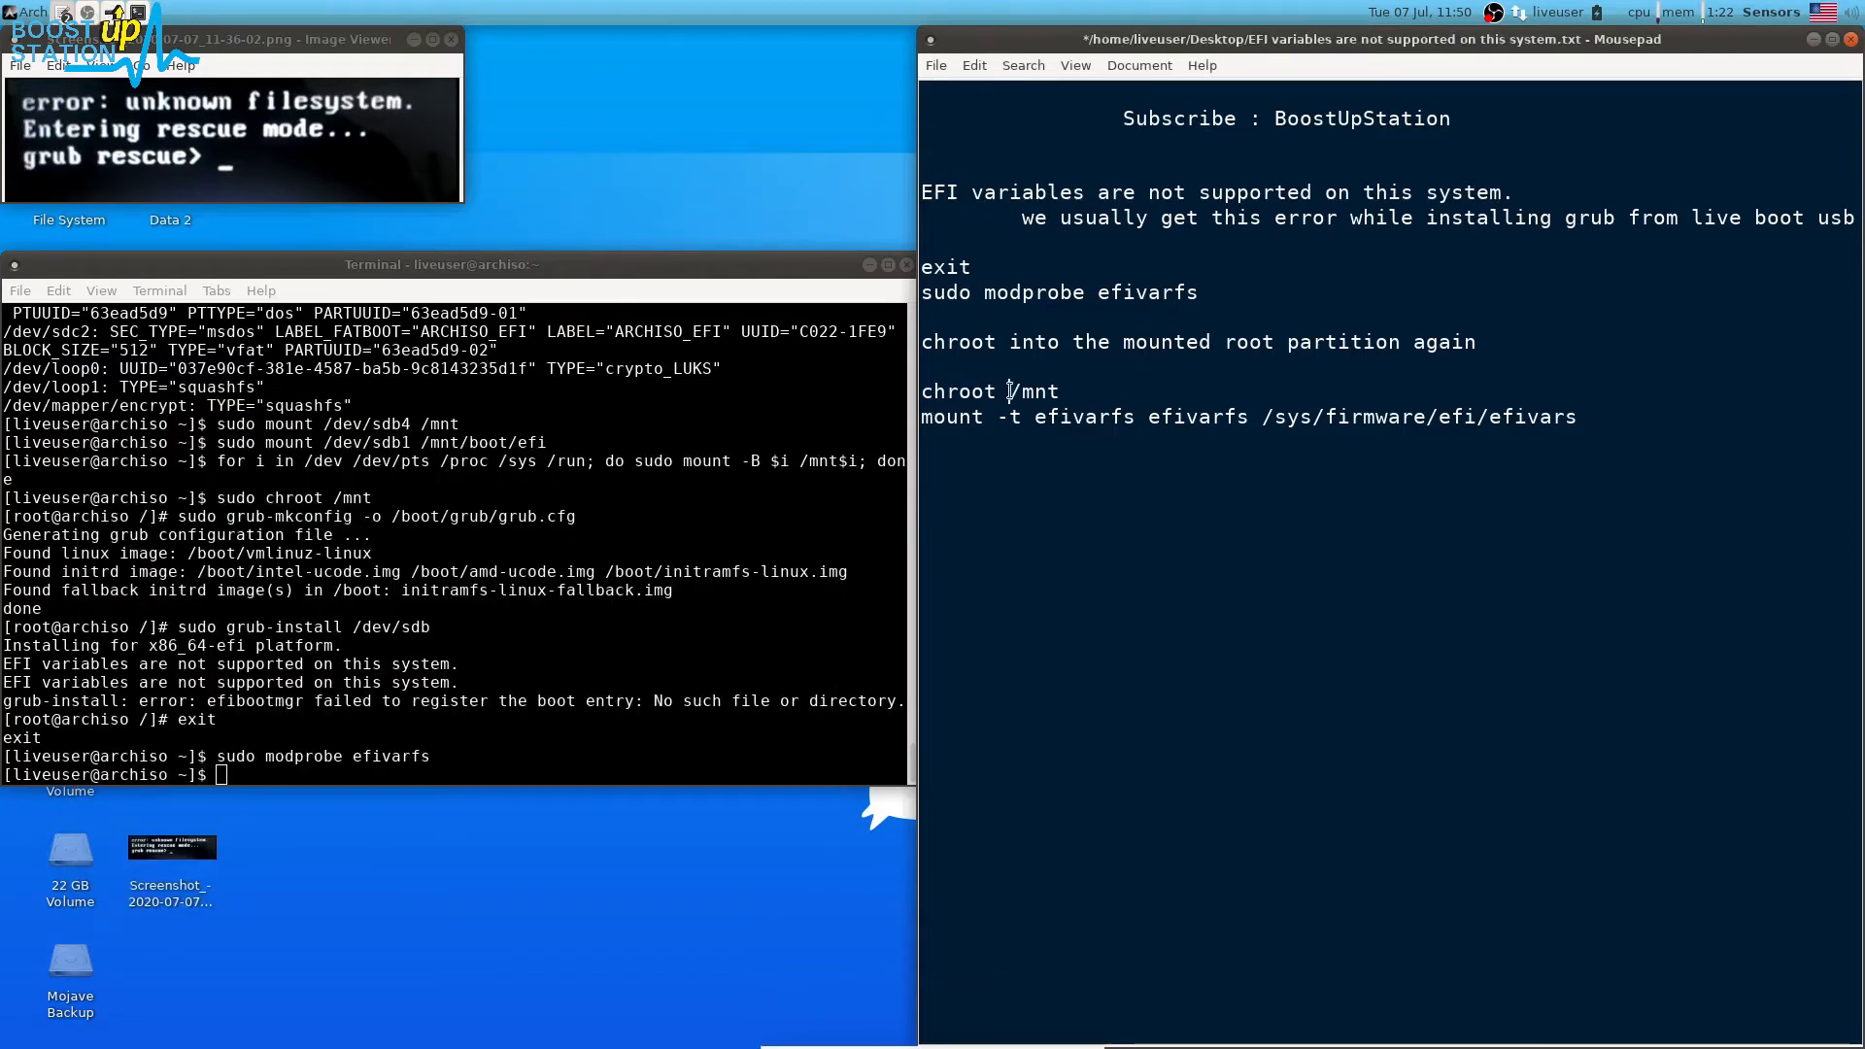
Retry chroot /mnt as superuser after the plain attempt is refused, reaching a root prompt
{"action": "double_click", "coordinate": [1032, 391]}
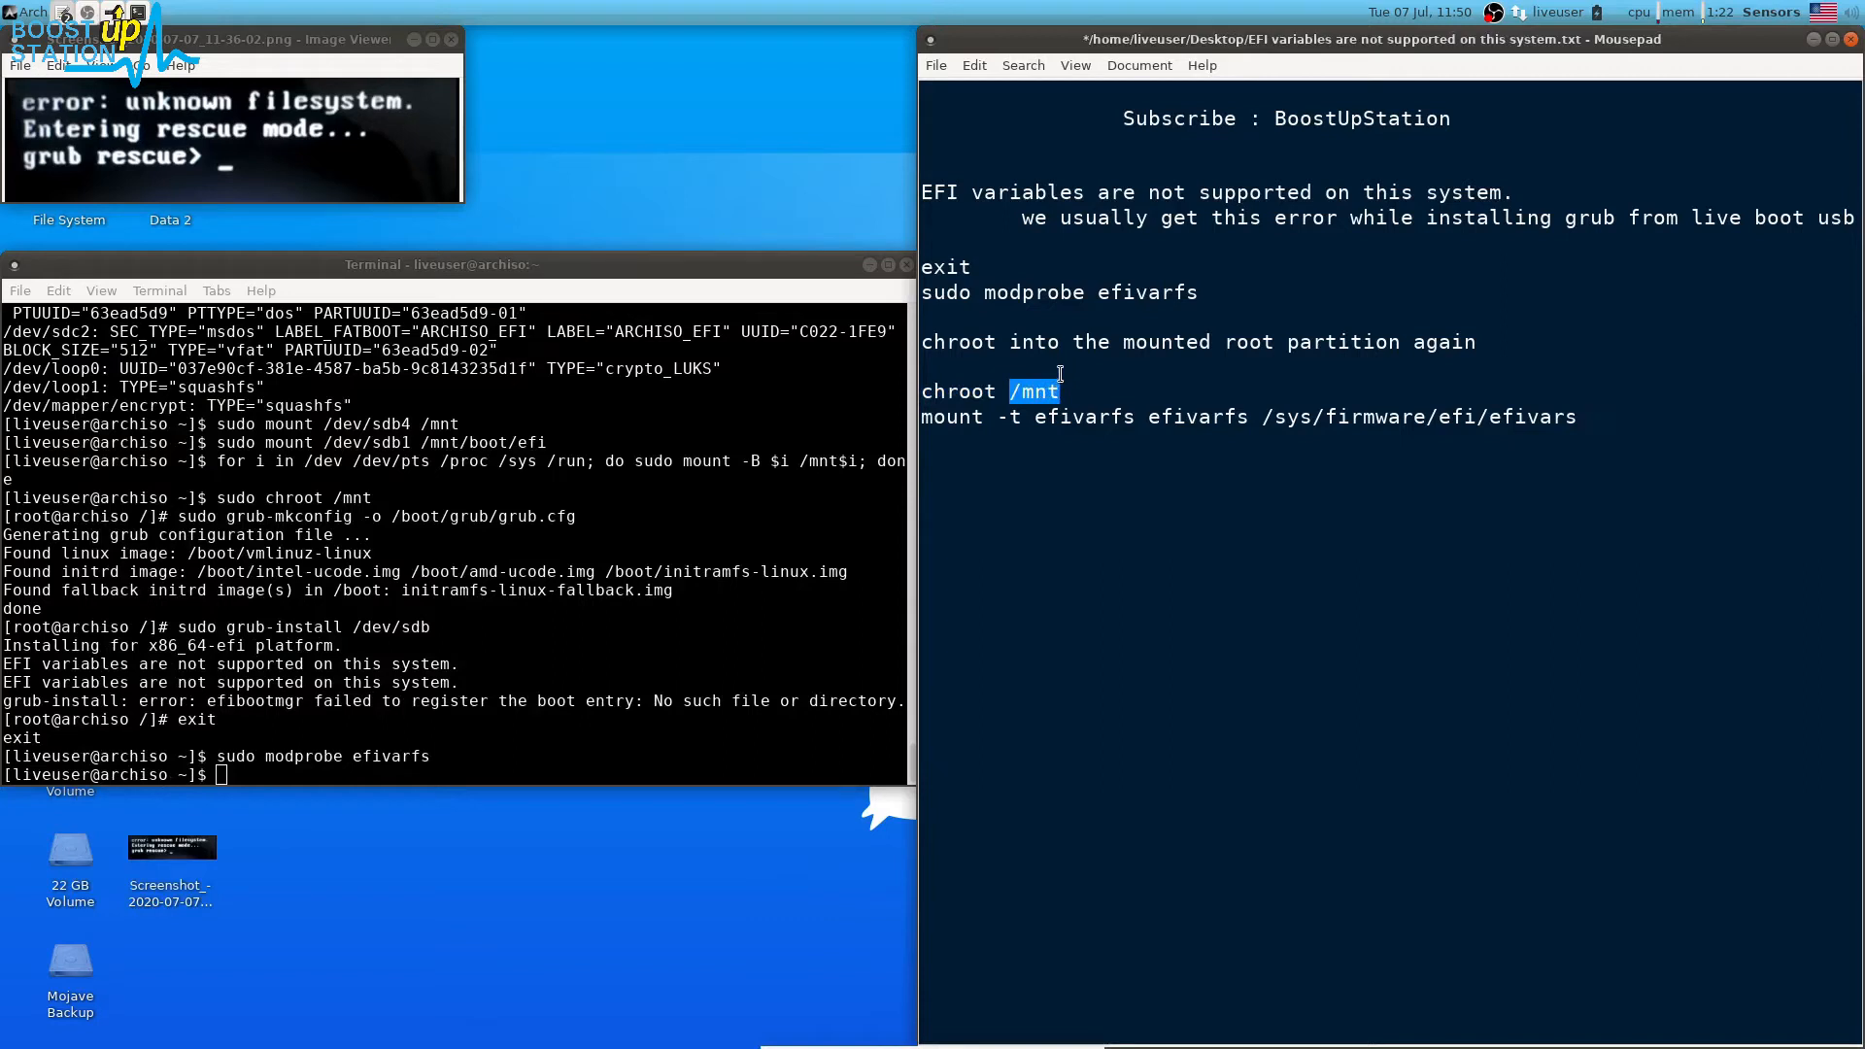
{"action": "left_click_drag", "start_coordinate": [1030, 390], "coordinate": [958, 390]}
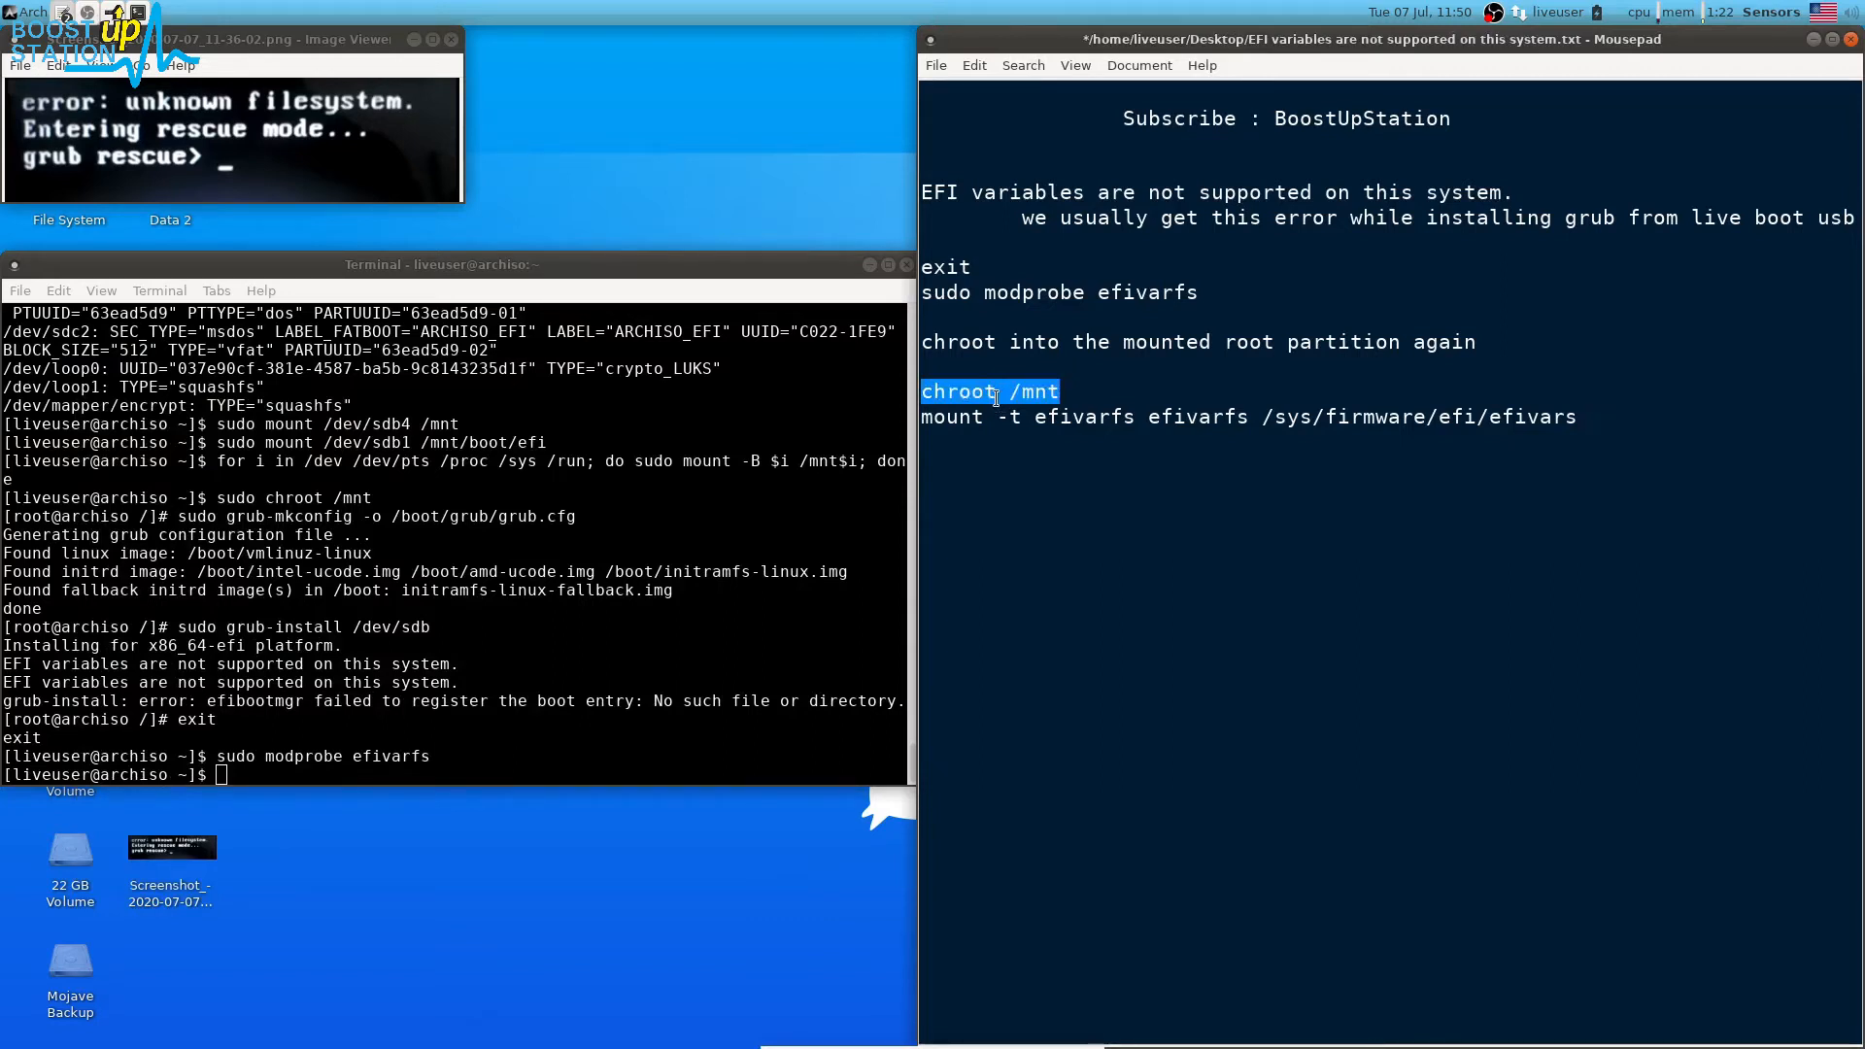
{"action": "type", "text": "chroot /mnt"}
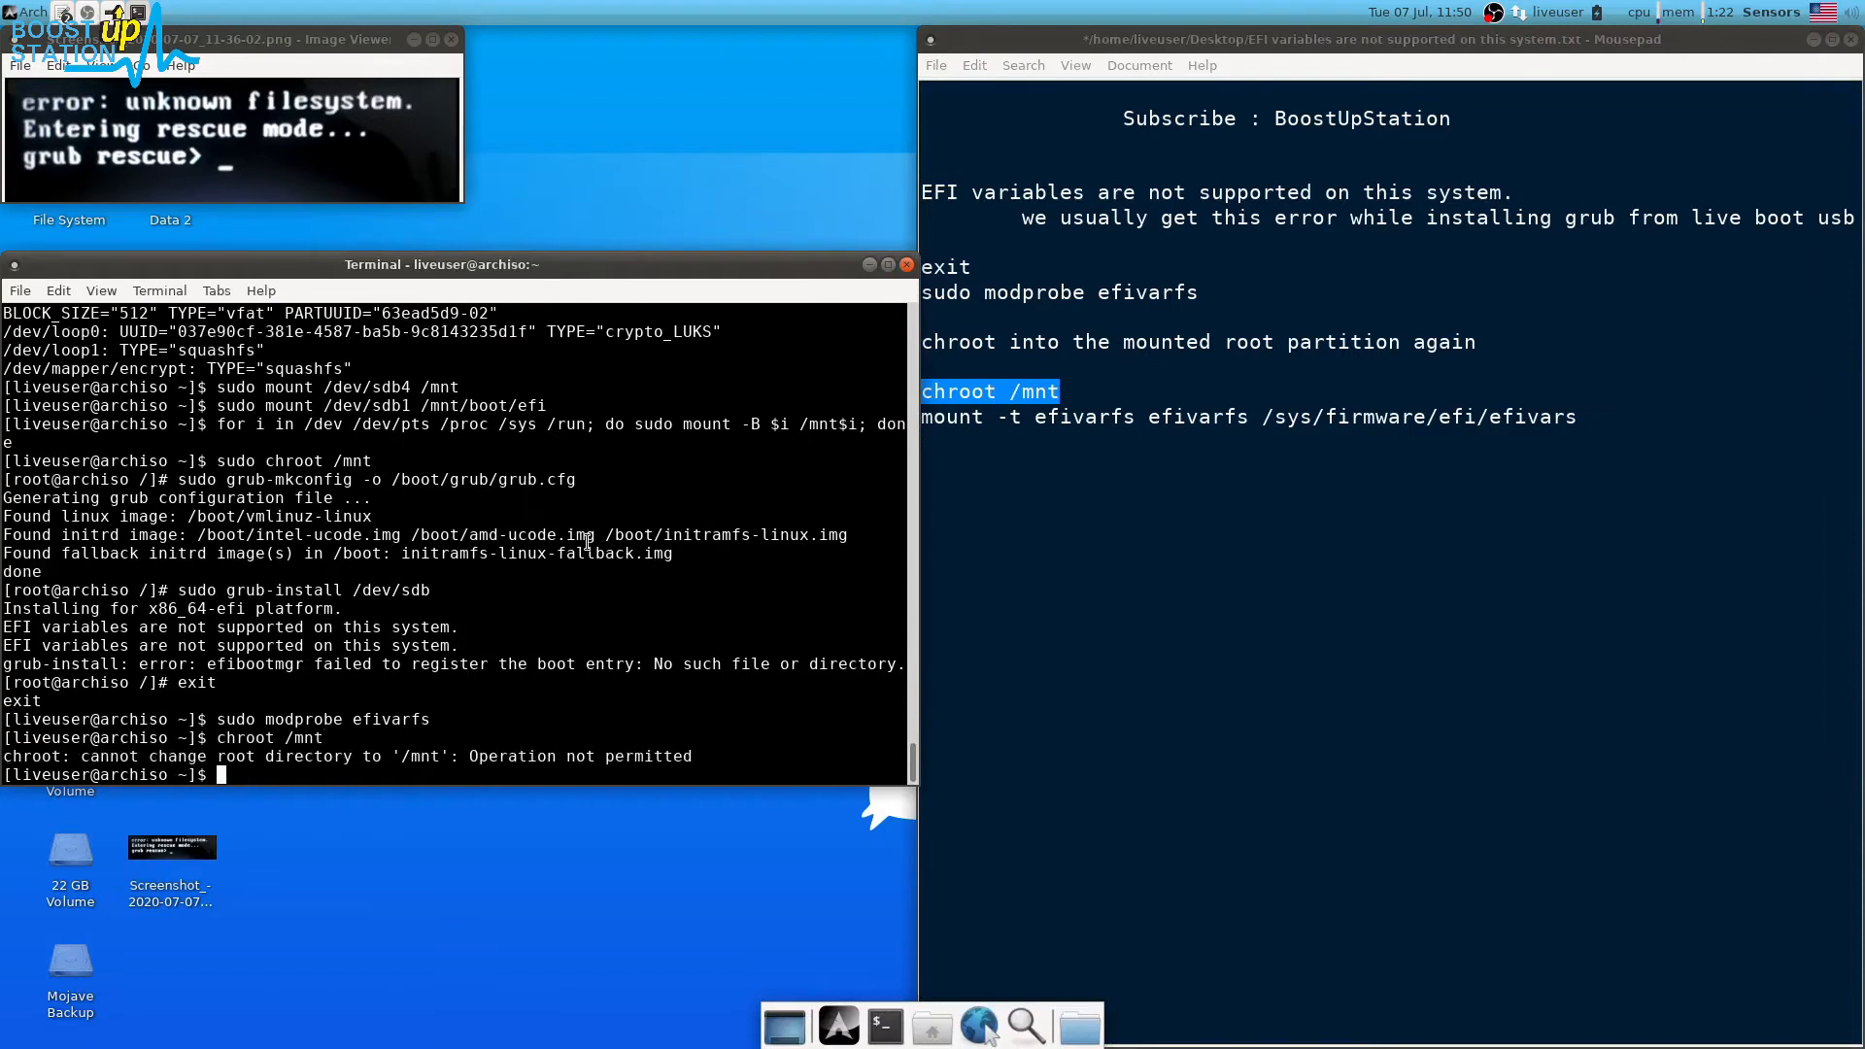
{"action": "type", "text": "chroot /mnt"}
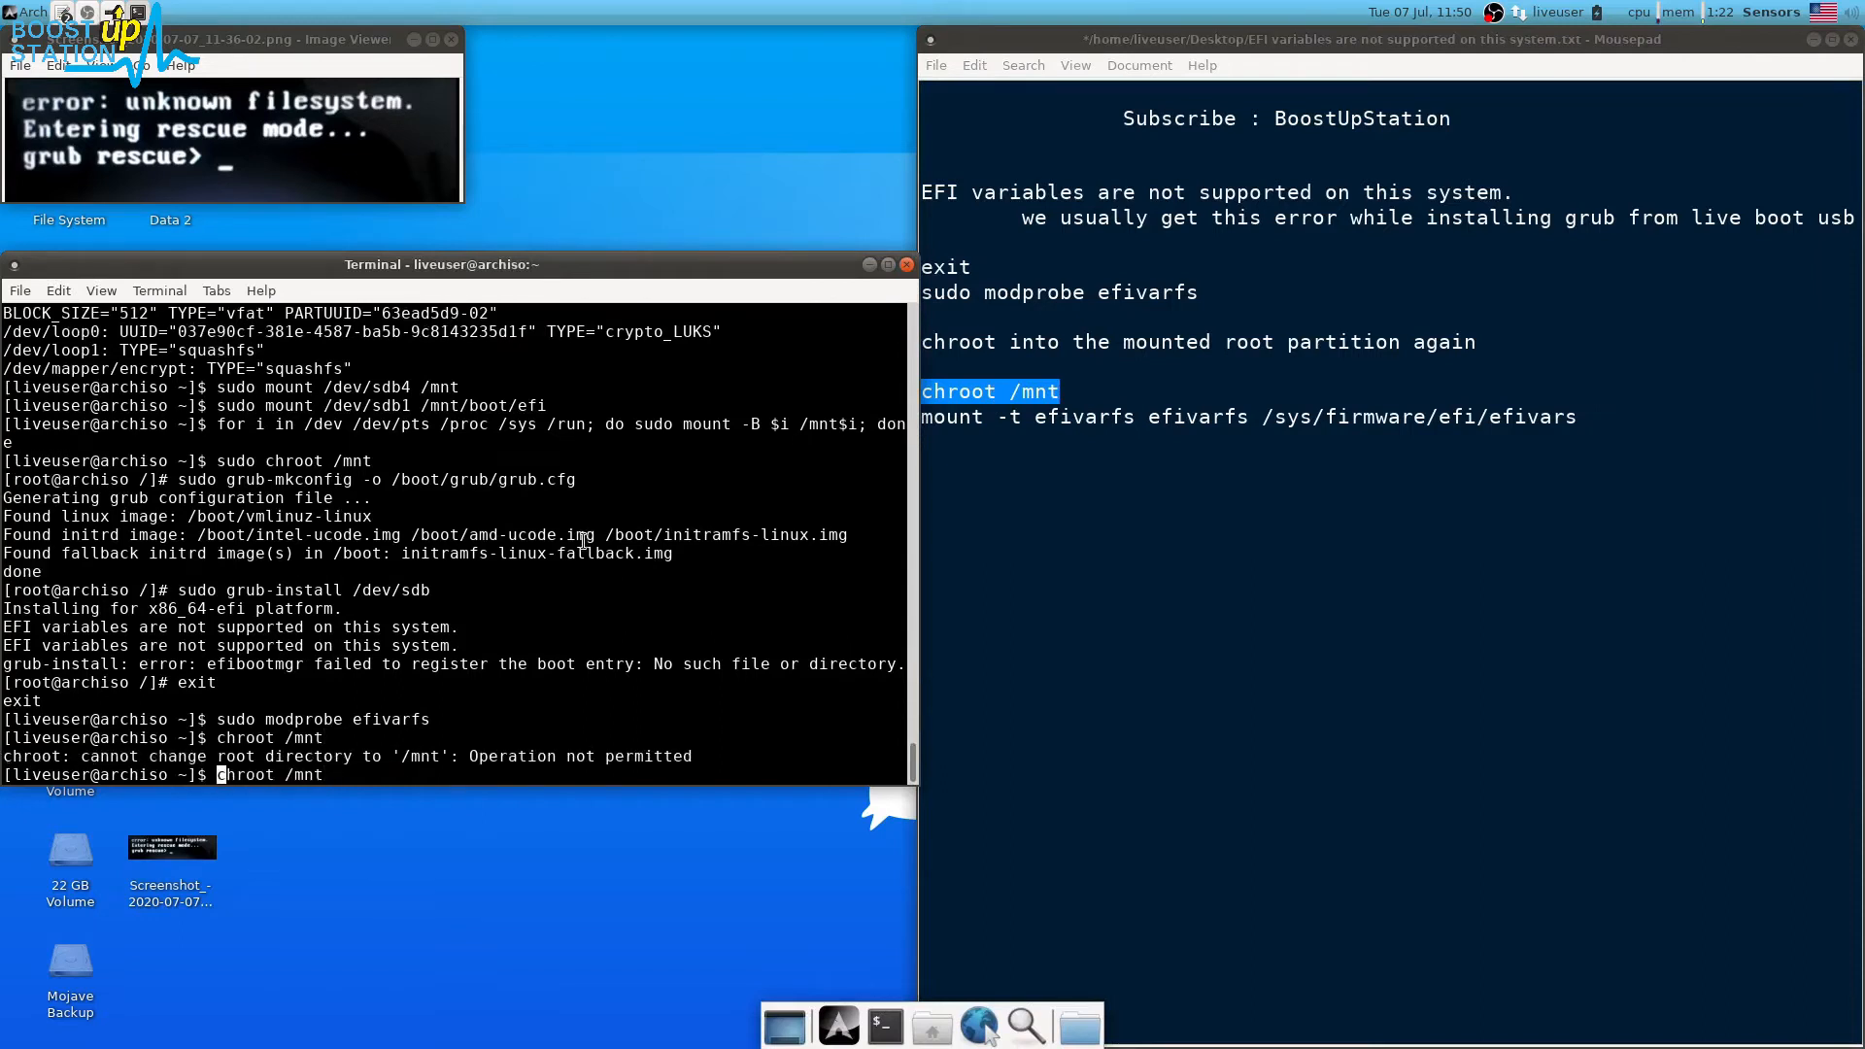
{"action": "key", "text": "Return"}
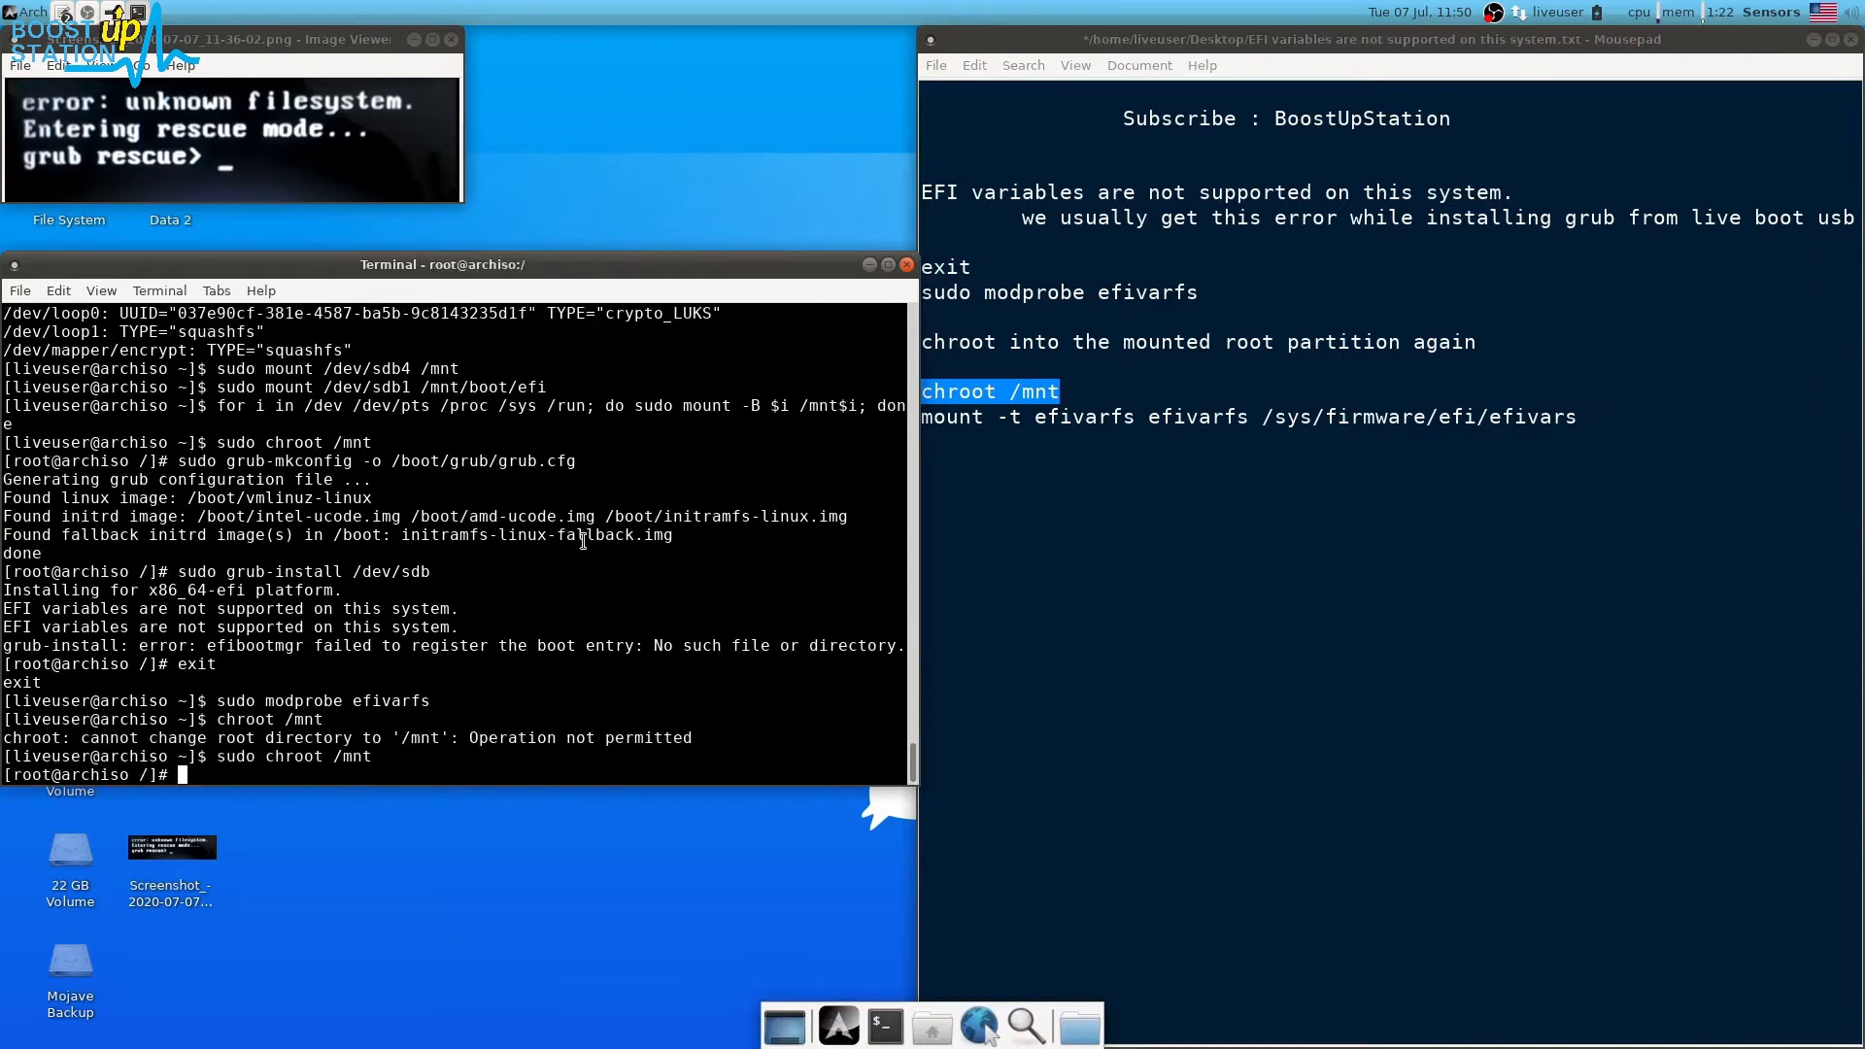